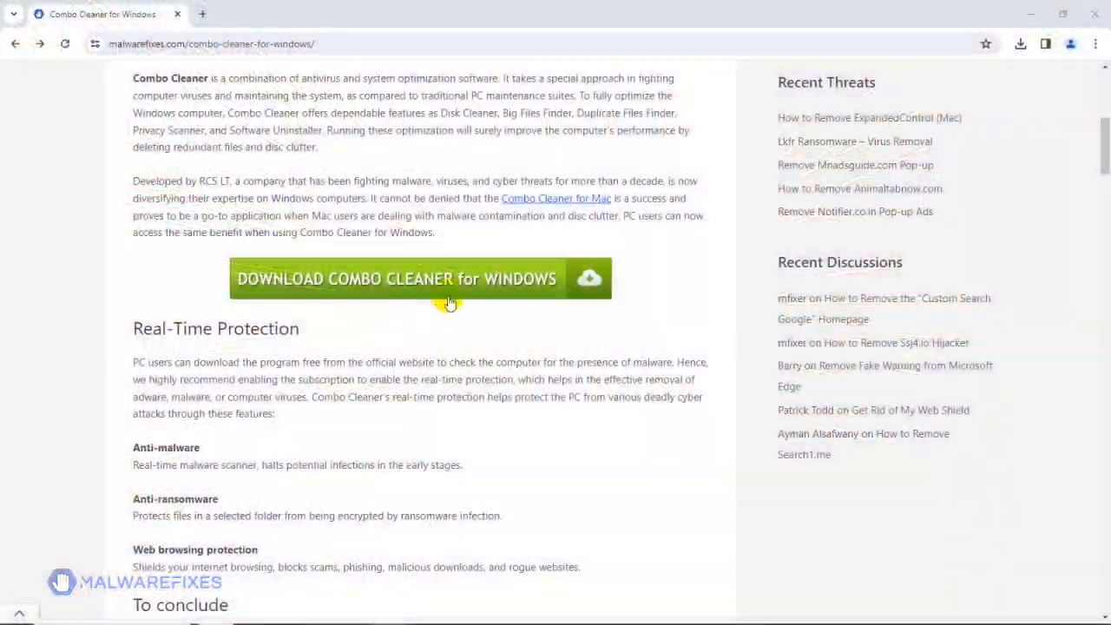
Step: Download the Combo Cleaner for Windows installer and launch CCSetup from Downloads
{"action": "left_click", "coordinate": [420, 277]}
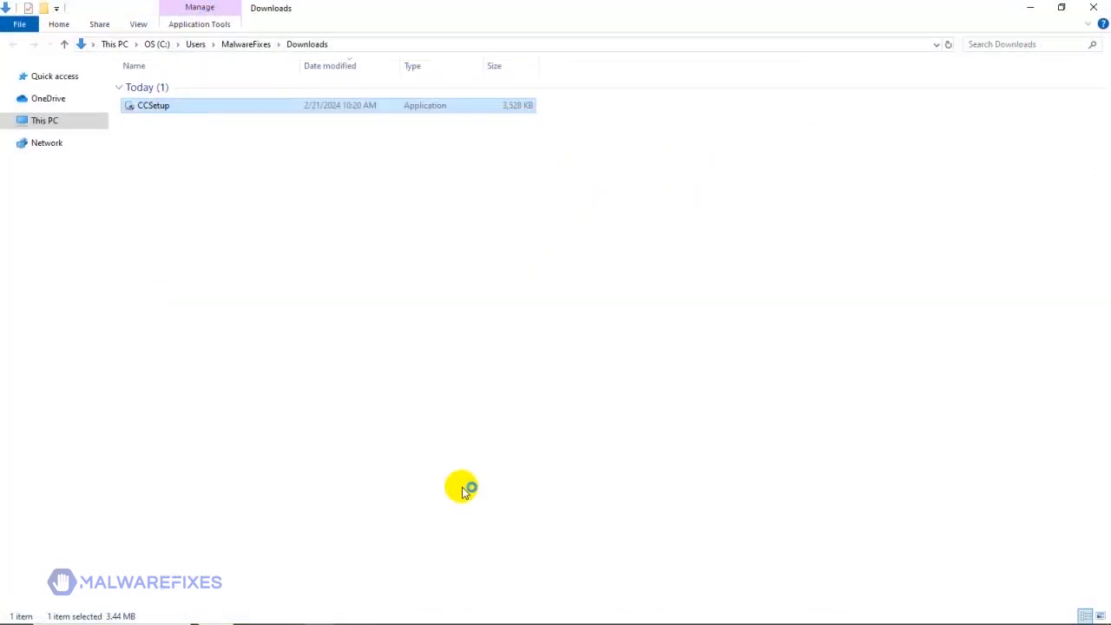
{"action": "double_click", "coordinate": [153, 106]}
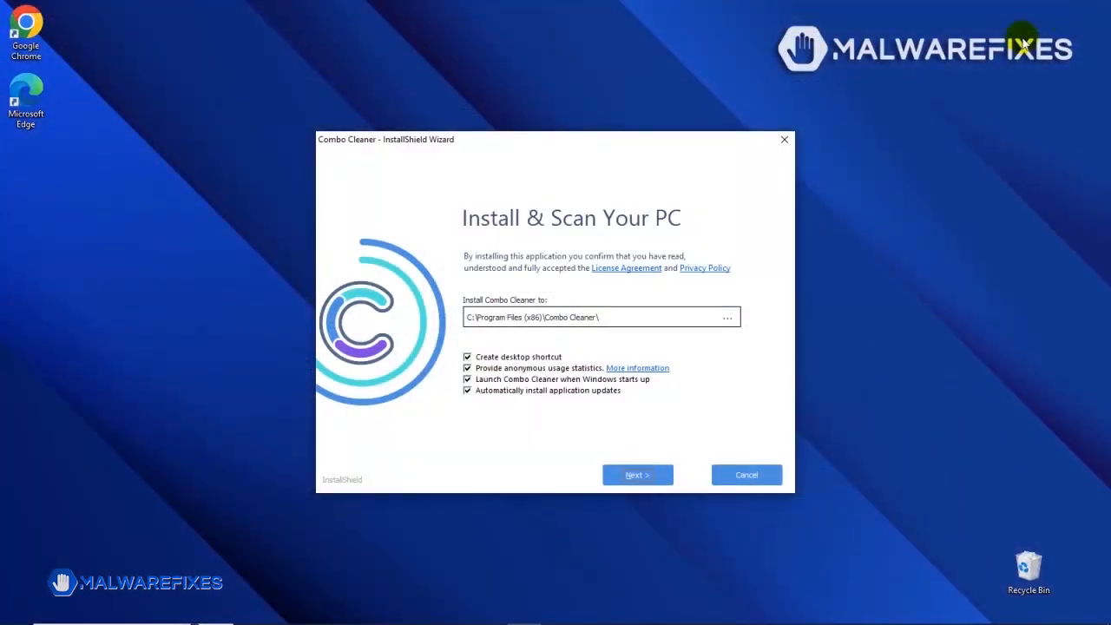
{"action": "mouse_move", "coordinate": [569, 410]}
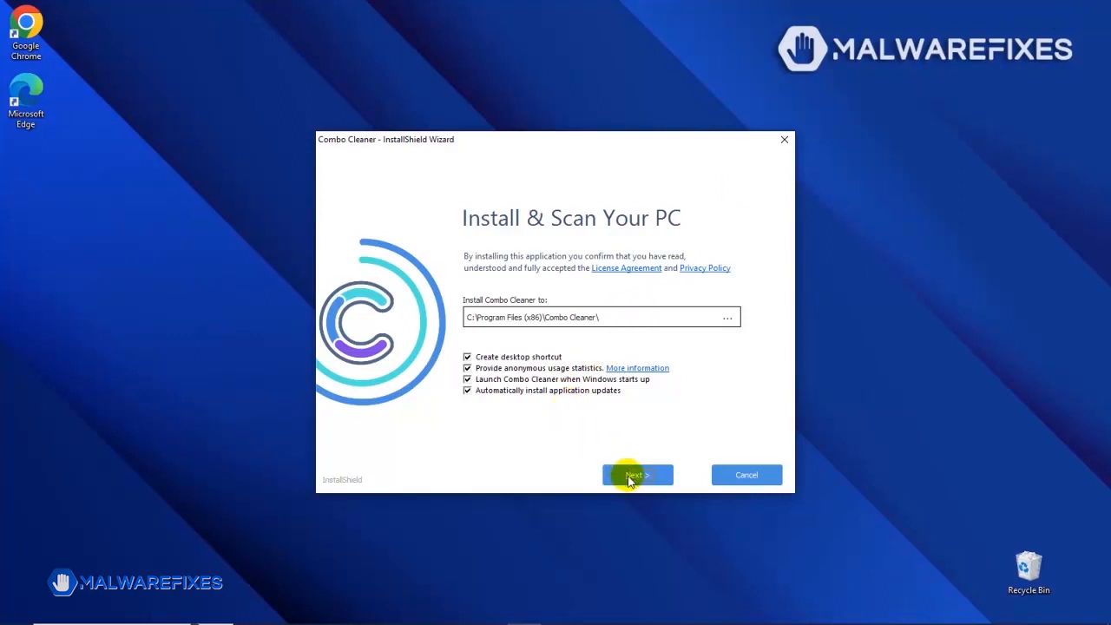
Step: Install Combo Cleaner with default options and finish with 'Launch Combo Cleaner' checked
{"action": "left_click", "coordinate": [637, 476]}
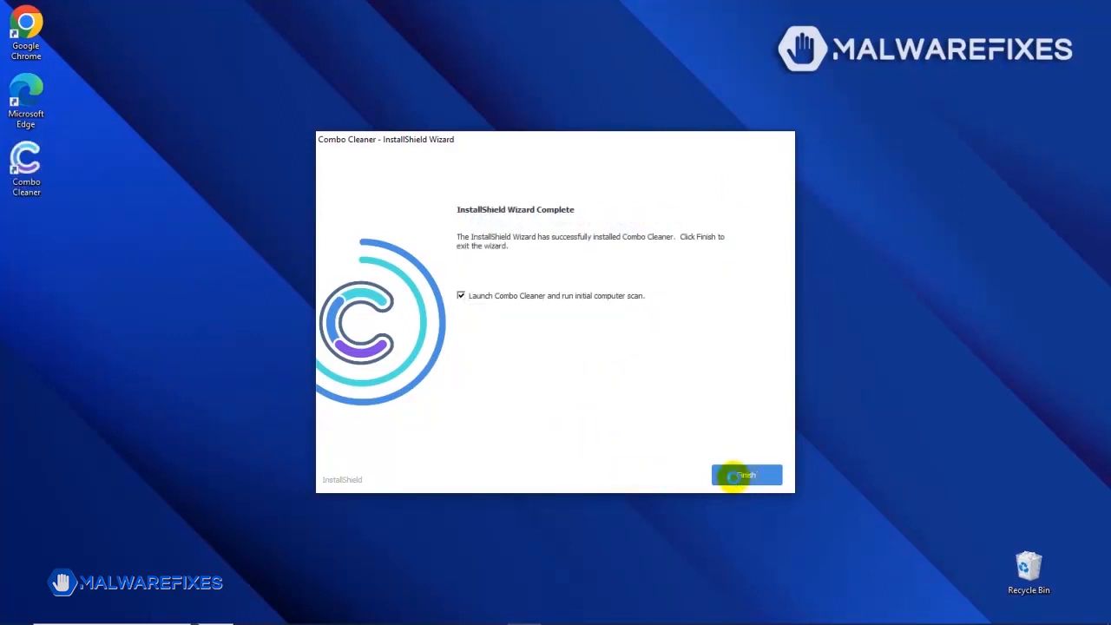
{"action": "left_click", "coordinate": [747, 476]}
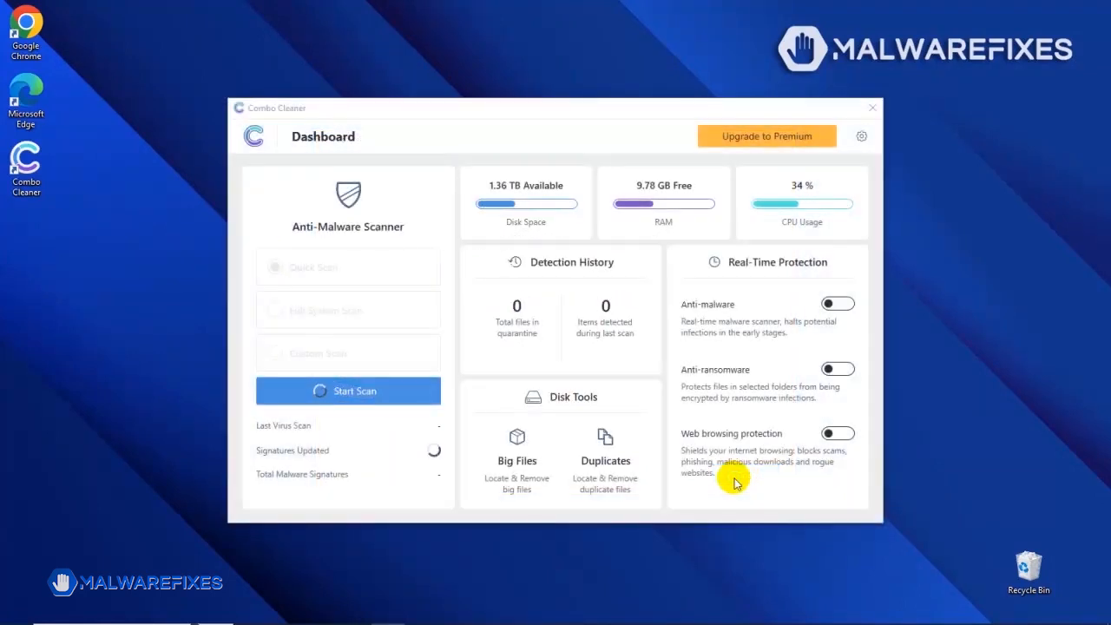
Step: Start the Anti-Malware Scanner from the Dashboard and let the scan complete
{"action": "left_click", "coordinate": [347, 390]}
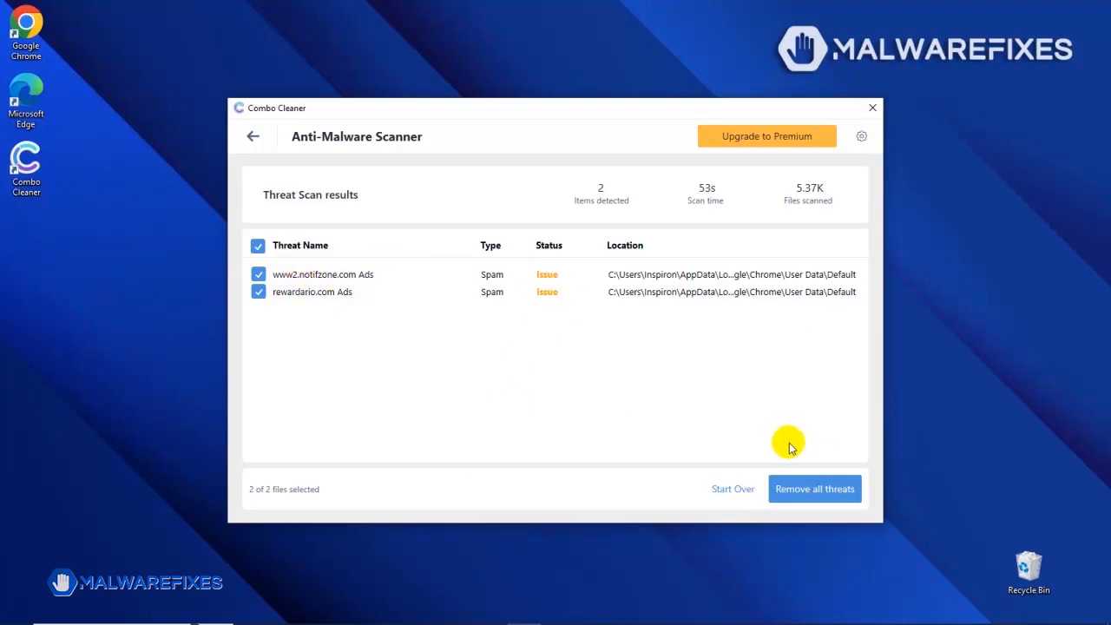
{"action": "mouse_move", "coordinate": [814, 489]}
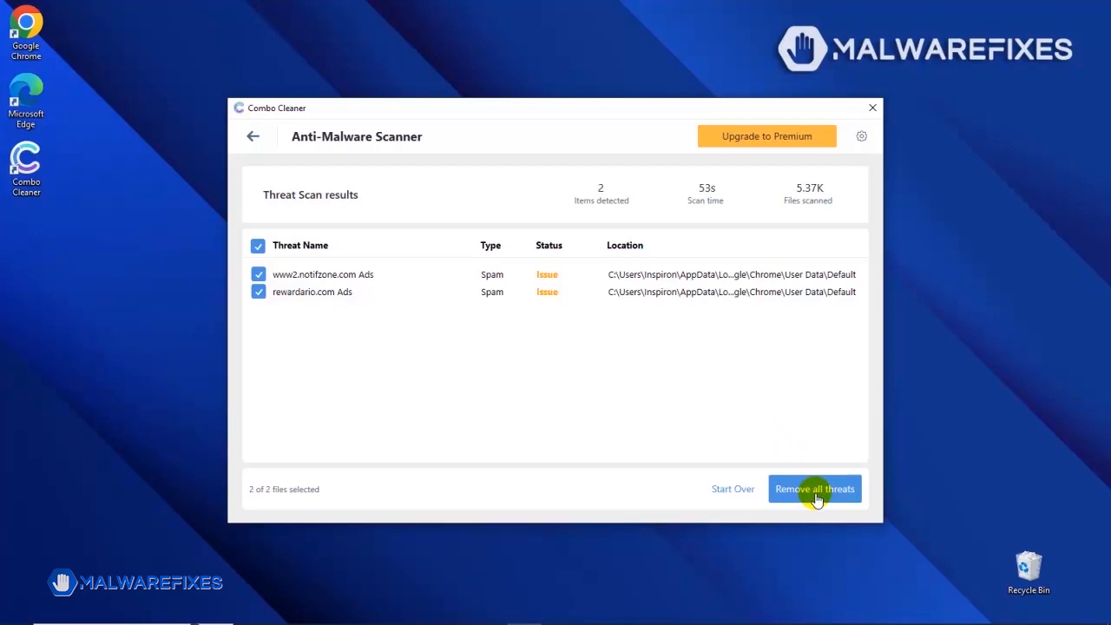
Step: Request removal of all detected threats, bringing up the premium upgrade offer
{"action": "left_click", "coordinate": [814, 490]}
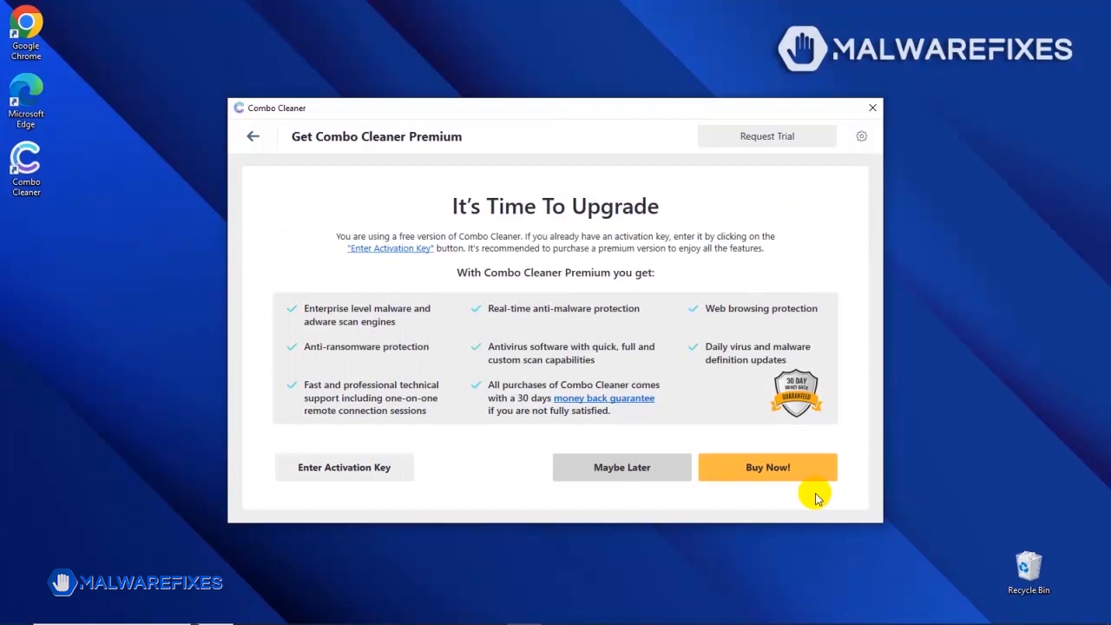
{"action": "mouse_move", "coordinate": [551, 475]}
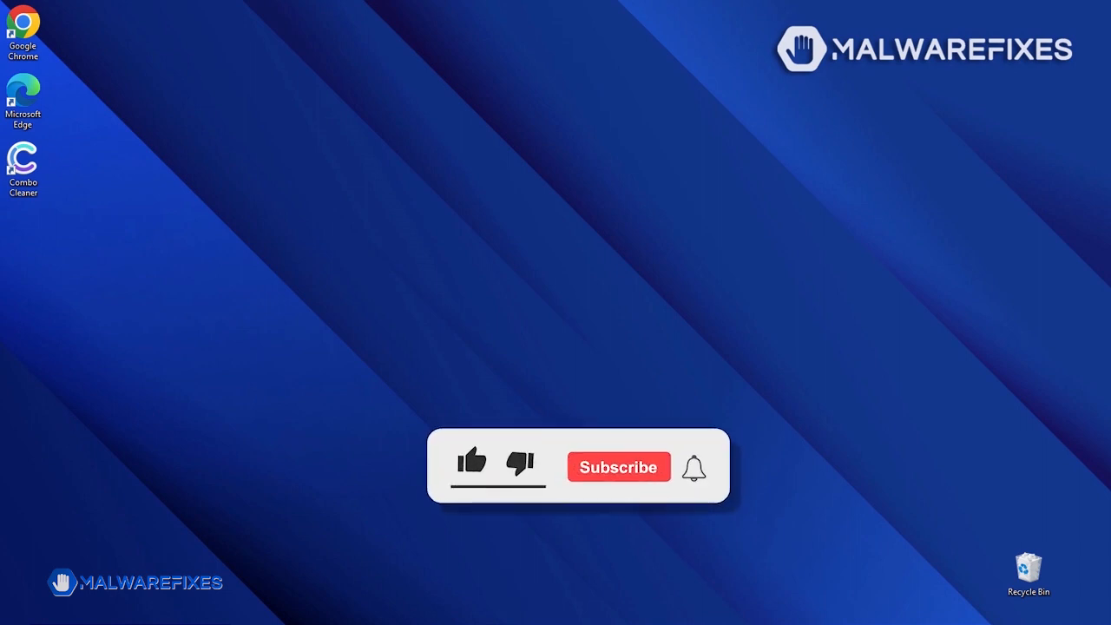
{"action": "left_click", "coordinate": [472, 458]}
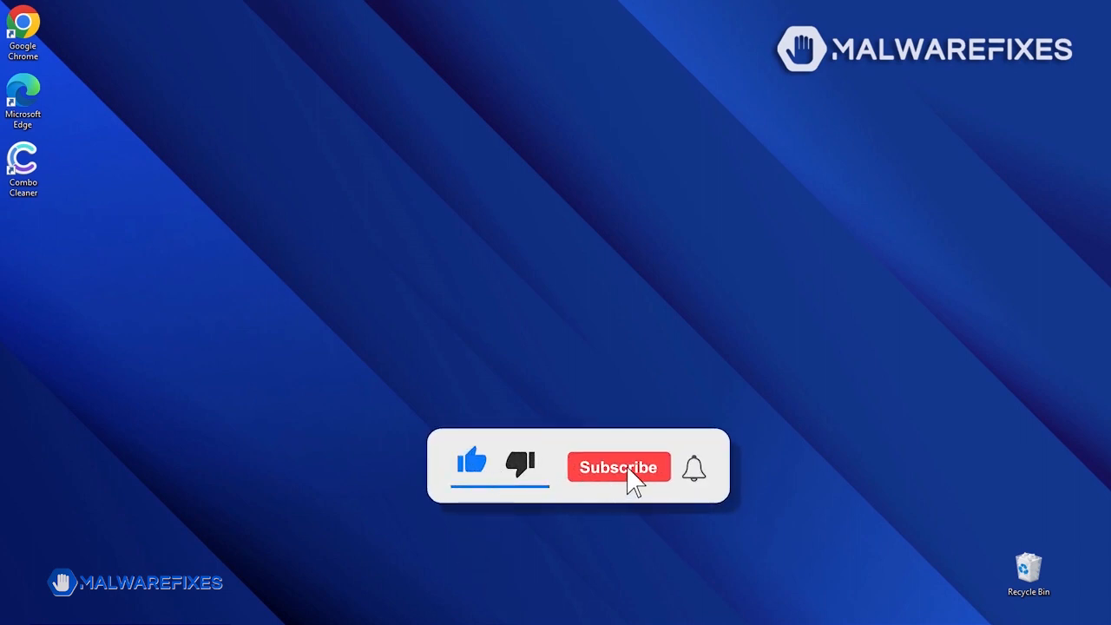
{"action": "left_click", "coordinate": [618, 467]}
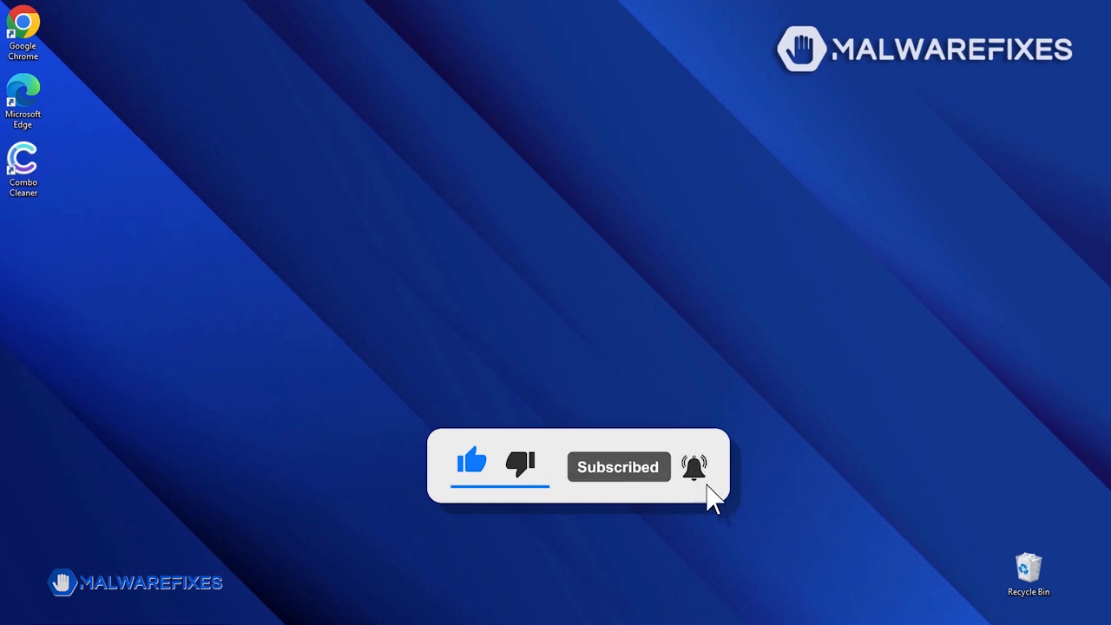